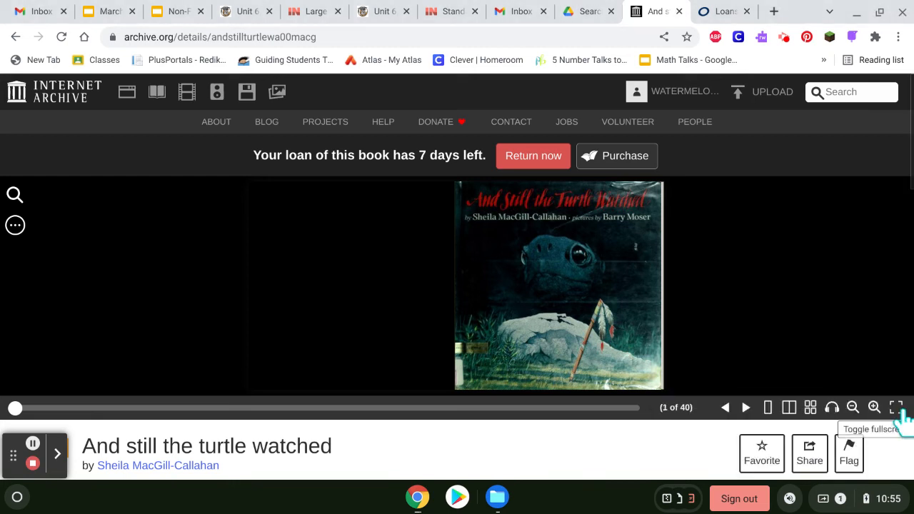
- Switch the borrowed book to theater view and page forward to the 'Long ago' opening spread
{"action": "left_click", "coordinate": [895, 406]}
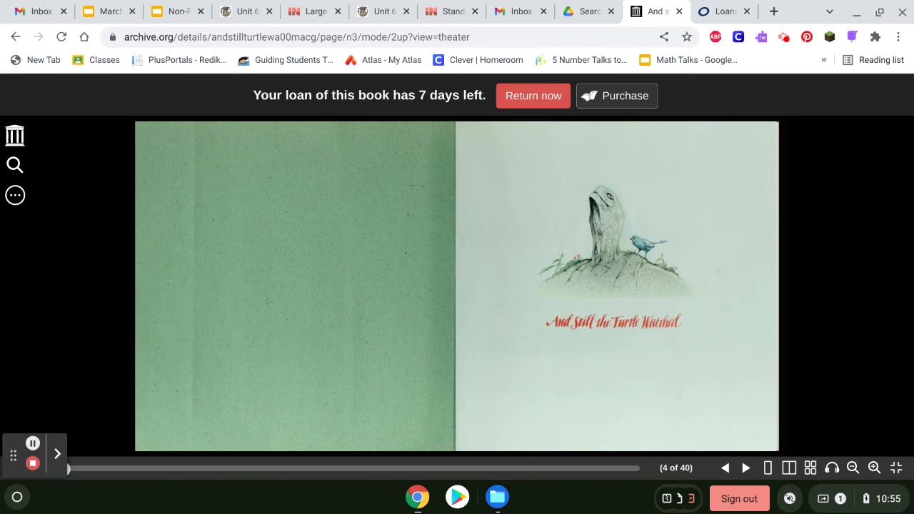
{"action": "left_click", "coordinate": [745, 468]}
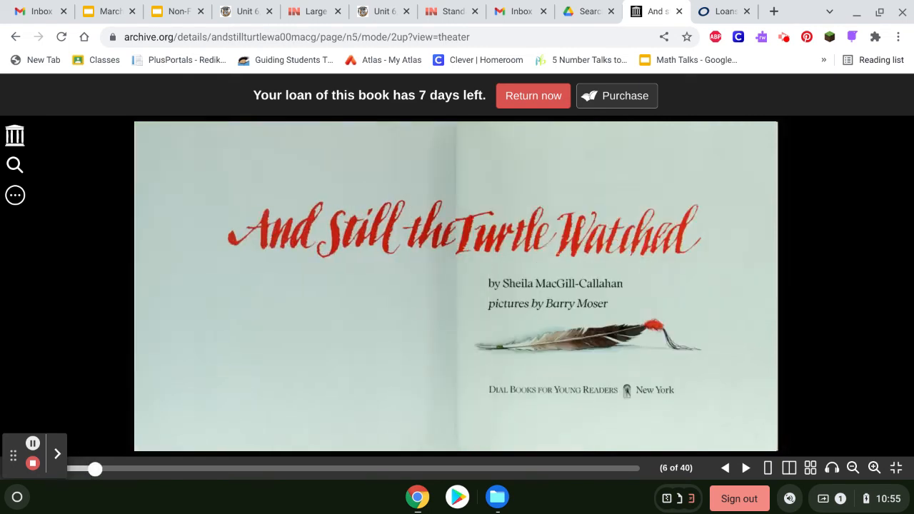
{"action": "left_click", "coordinate": [746, 468]}
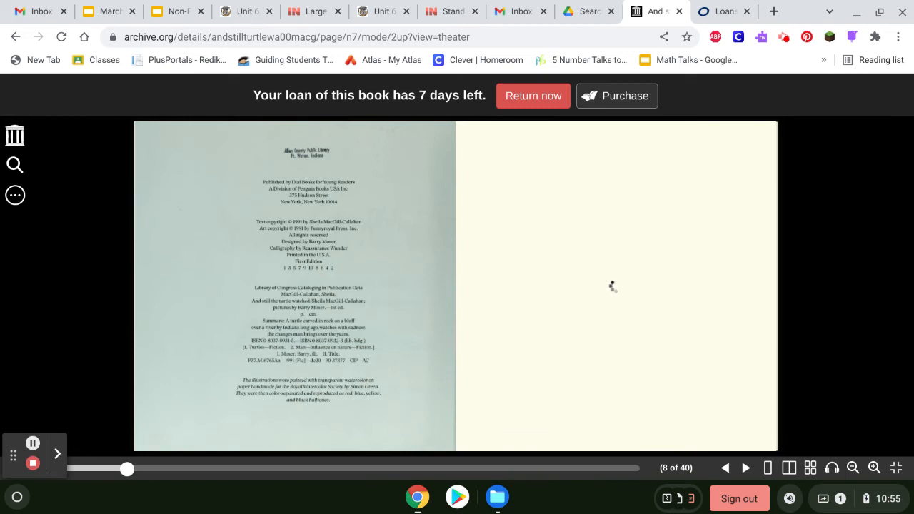
{"action": "left_click", "coordinate": [745, 468]}
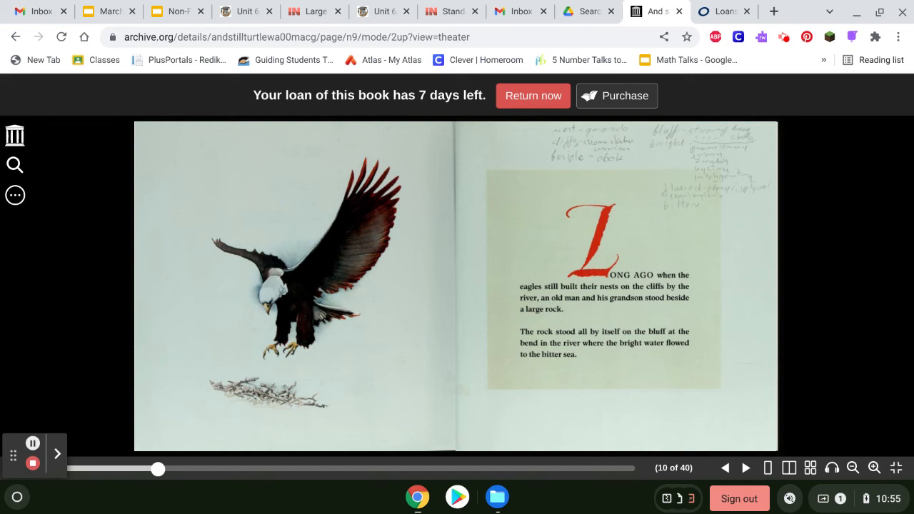
- Advance two spreads to page 16 of 40, where the turtle watches the seasons change
{"action": "left_click", "coordinate": [745, 468]}
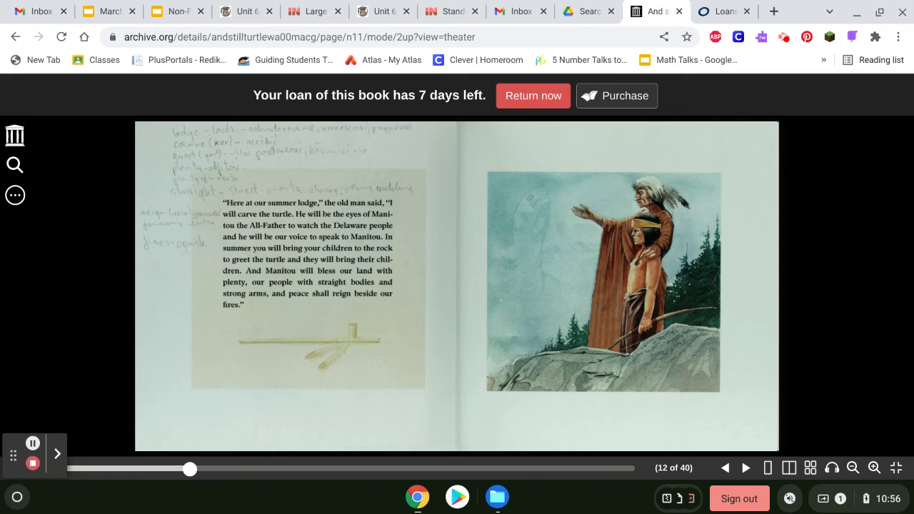
{"action": "left_click", "coordinate": [745, 468]}
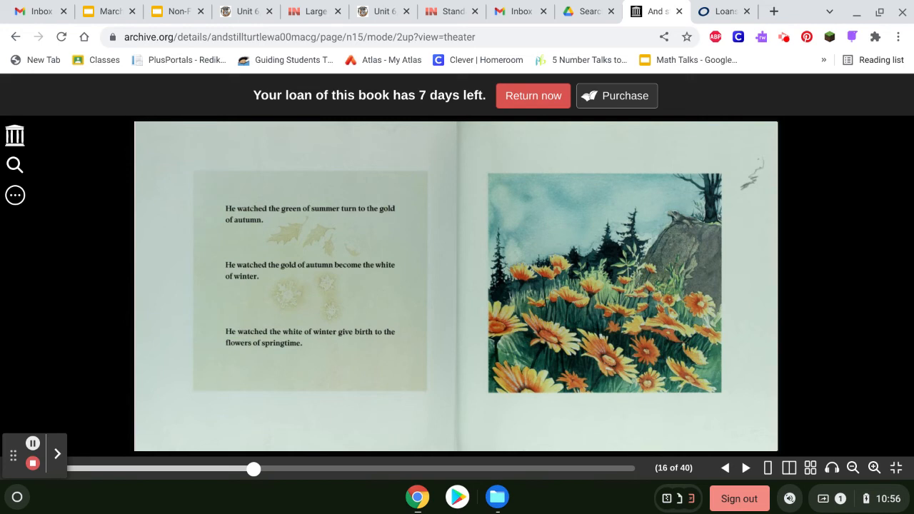
- Page forward four spreads to pages 23–24, where boys approach the weeping turtle's rock
{"action": "left_click", "coordinate": [745, 468]}
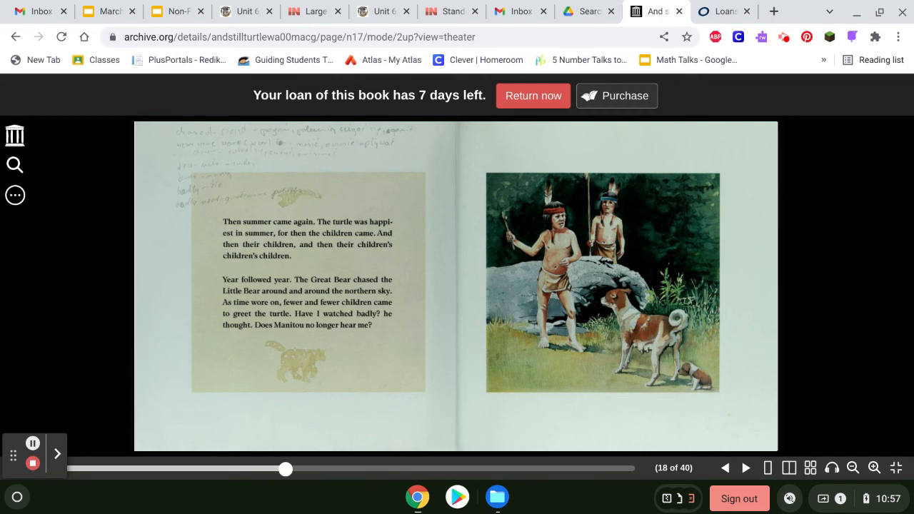
{"action": "left_click", "coordinate": [745, 469]}
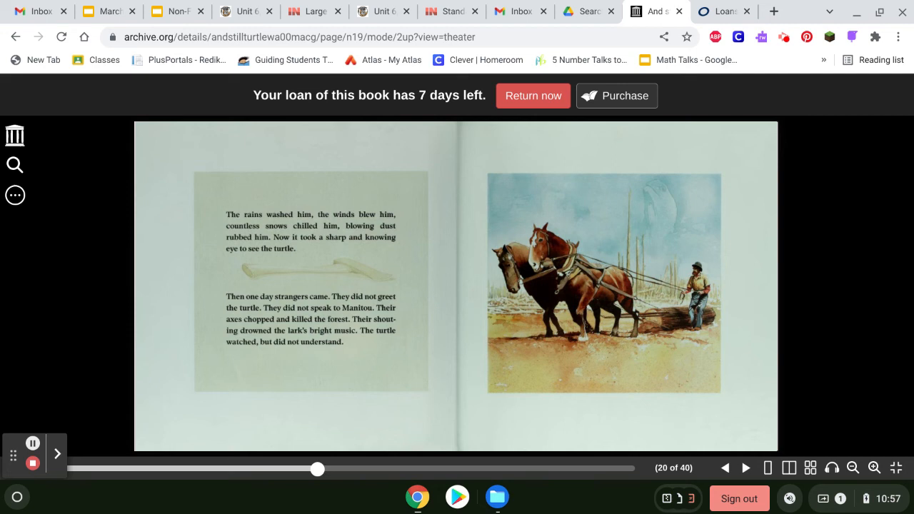
{"action": "left_click", "coordinate": [745, 468]}
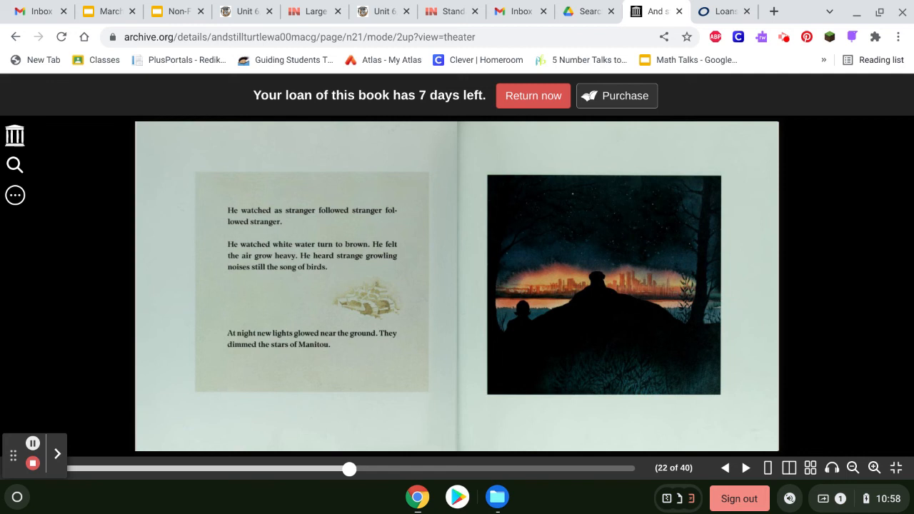
{"action": "left_click", "coordinate": [746, 468]}
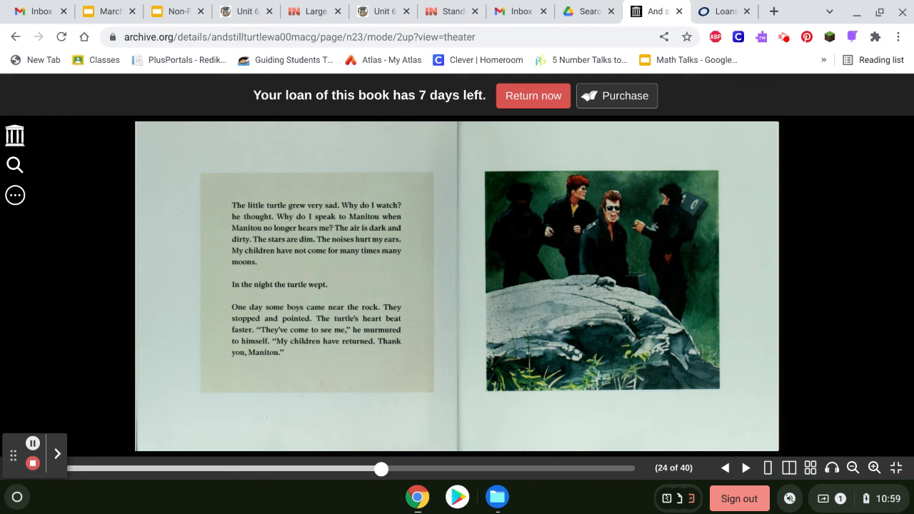
- Advance to pages 27–28, where a tired man searches the Delaware site and finds nothing
{"action": "left_click", "coordinate": [745, 468]}
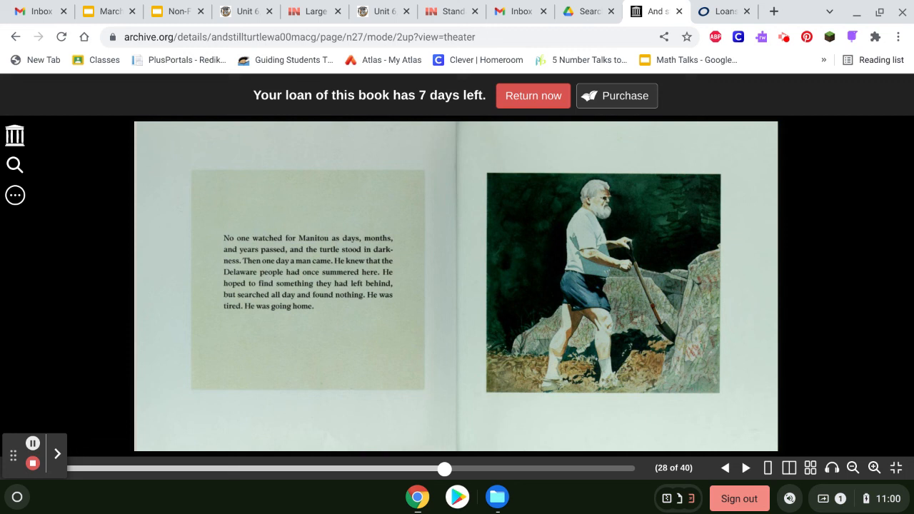
- Flip forward to pages 31–32, where workmen pry the rock loose and truck it away
{"action": "left_click", "coordinate": [746, 468]}
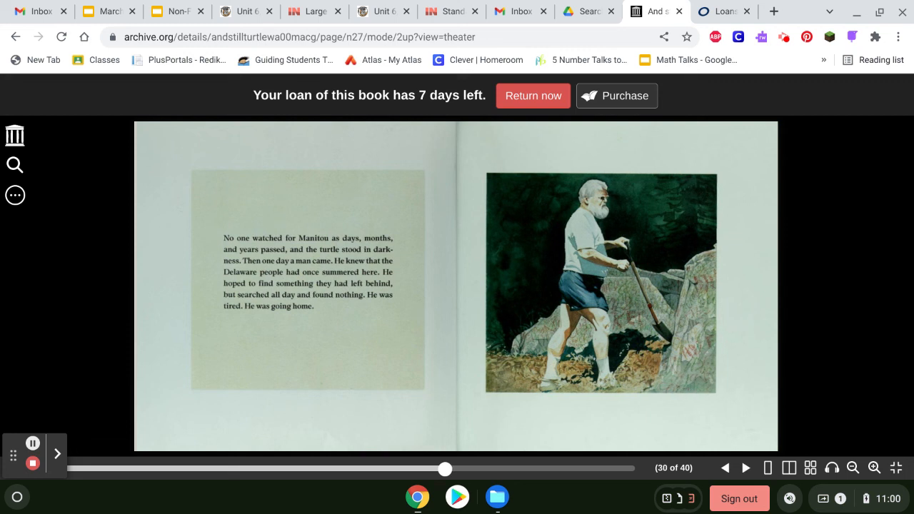
{"action": "left_click", "coordinate": [745, 468]}
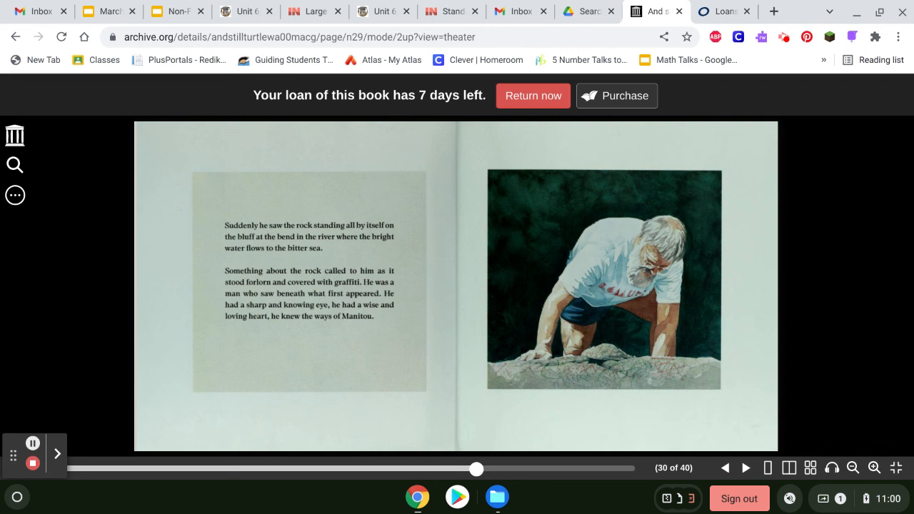
{"action": "left_click", "coordinate": [745, 468]}
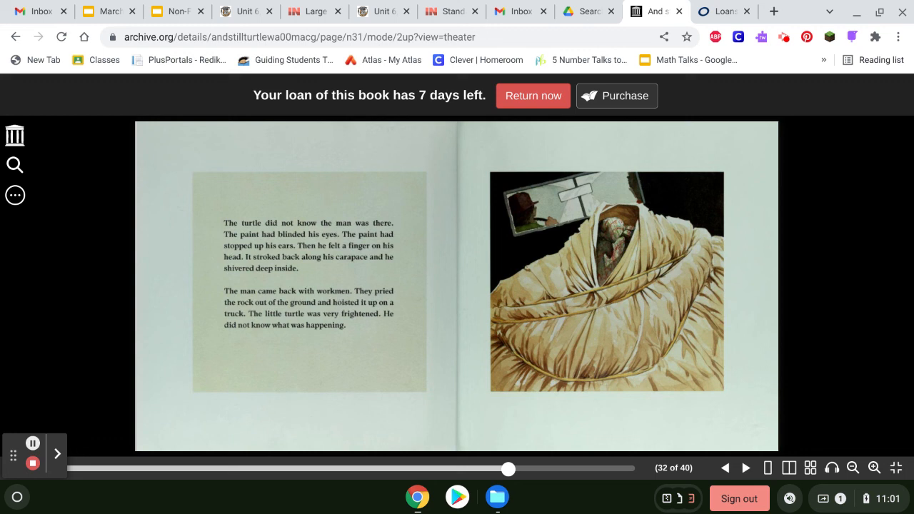
- Advance to the final text spread, page 36 of 40, with the New York Botanical Garden note
{"action": "left_click", "coordinate": [745, 469]}
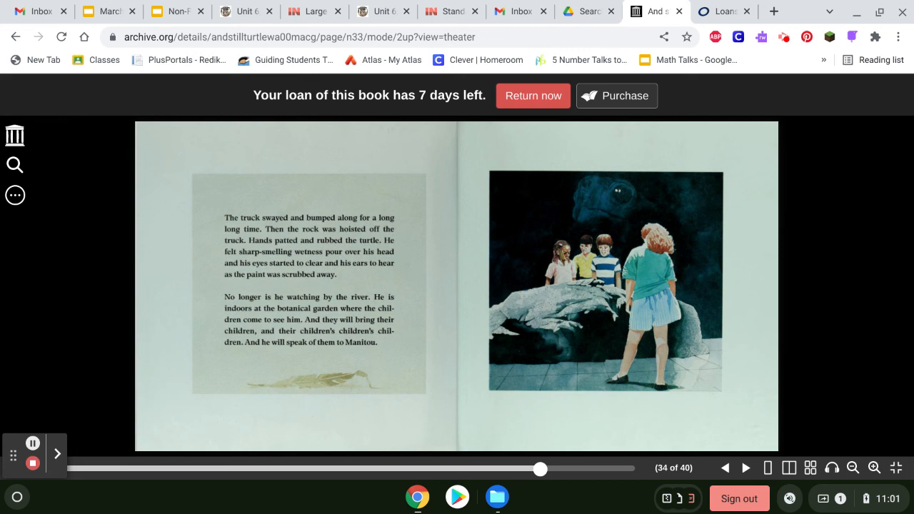
{"action": "left_click", "coordinate": [745, 468]}
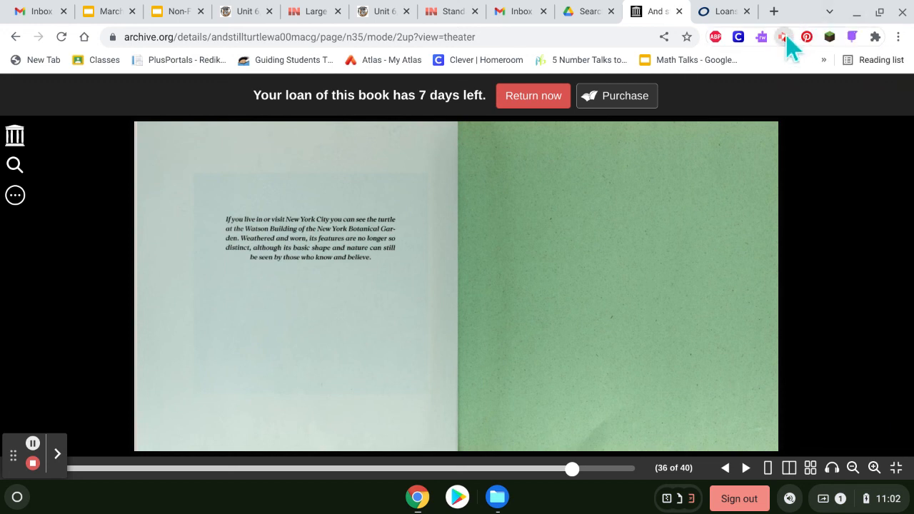
{"action": "left_click", "coordinate": [782, 37]}
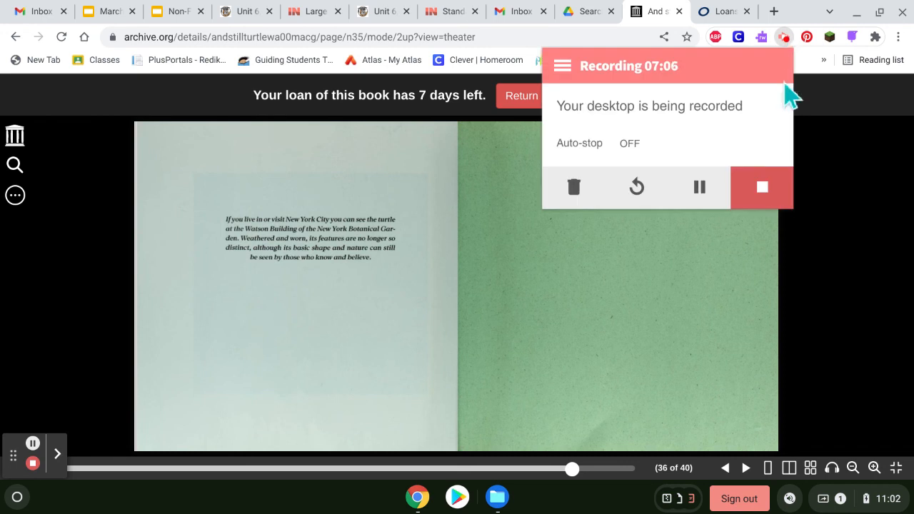